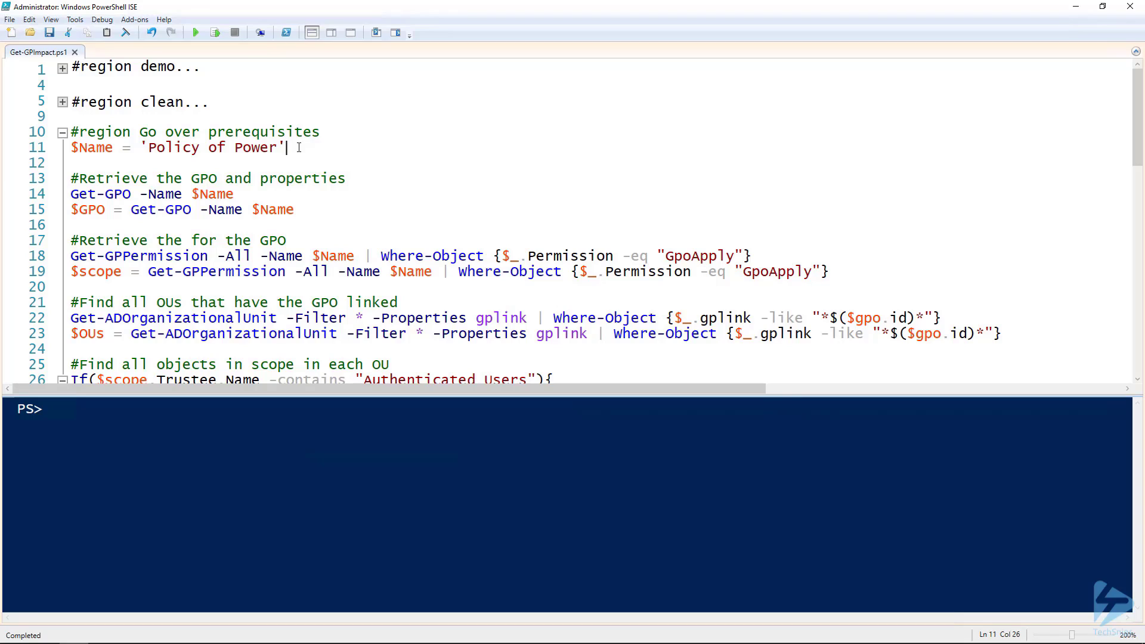
Run the lines setting $Name to 'Policy of Power' and fetching it with Get-GPO.
{"action": "left_click_drag", "start_coordinate": [71, 147], "coordinate": [318, 132]}
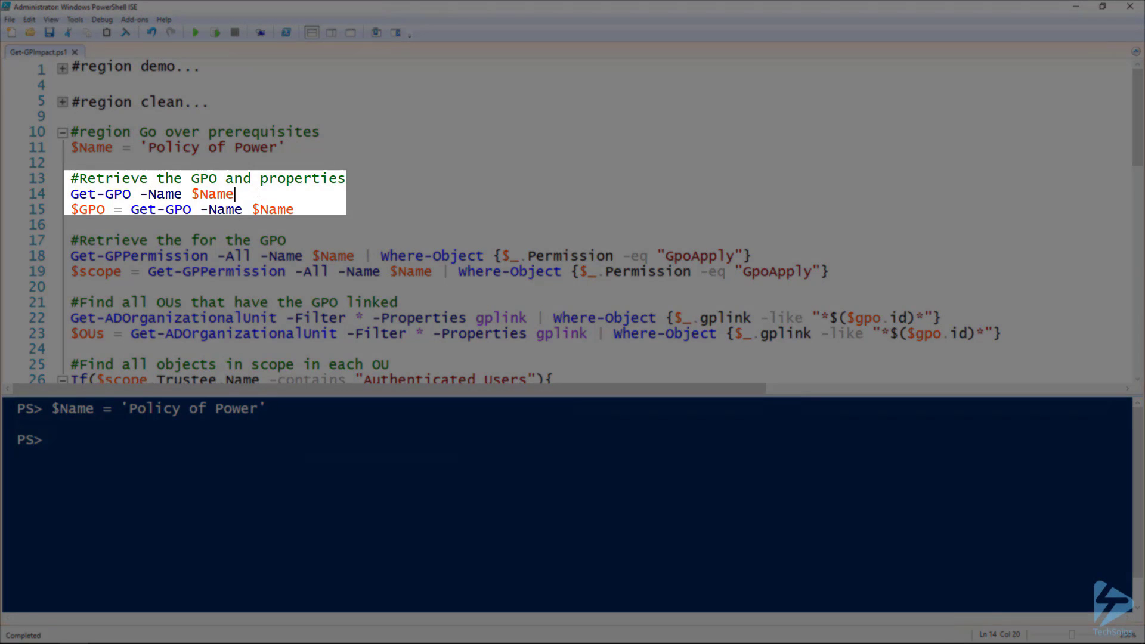
{"action": "key", "text": "F8"}
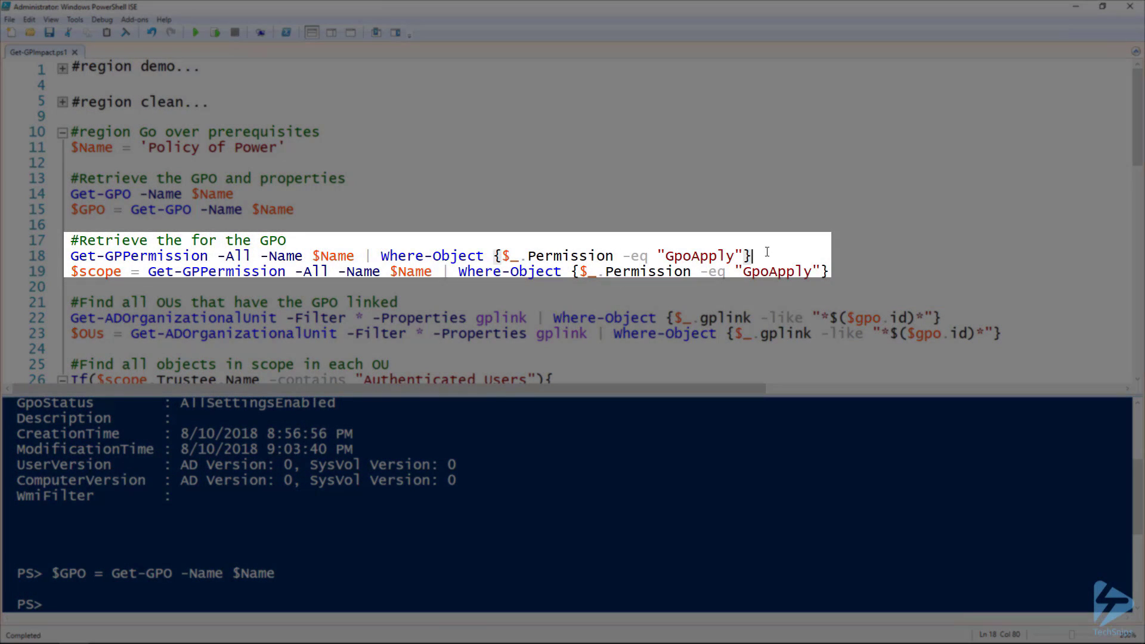
Run the Get-GPPermission lines storing GpoApply permissions in $scope.
{"action": "double_click", "coordinate": [138, 256]}
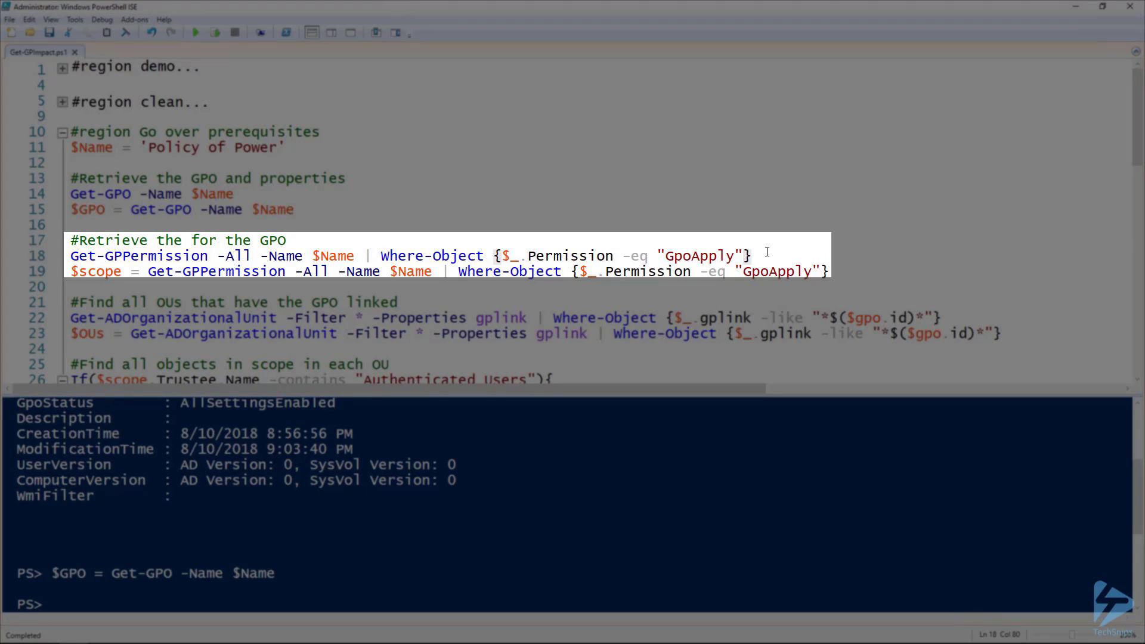
{"action": "double_click", "coordinate": [280, 255]}
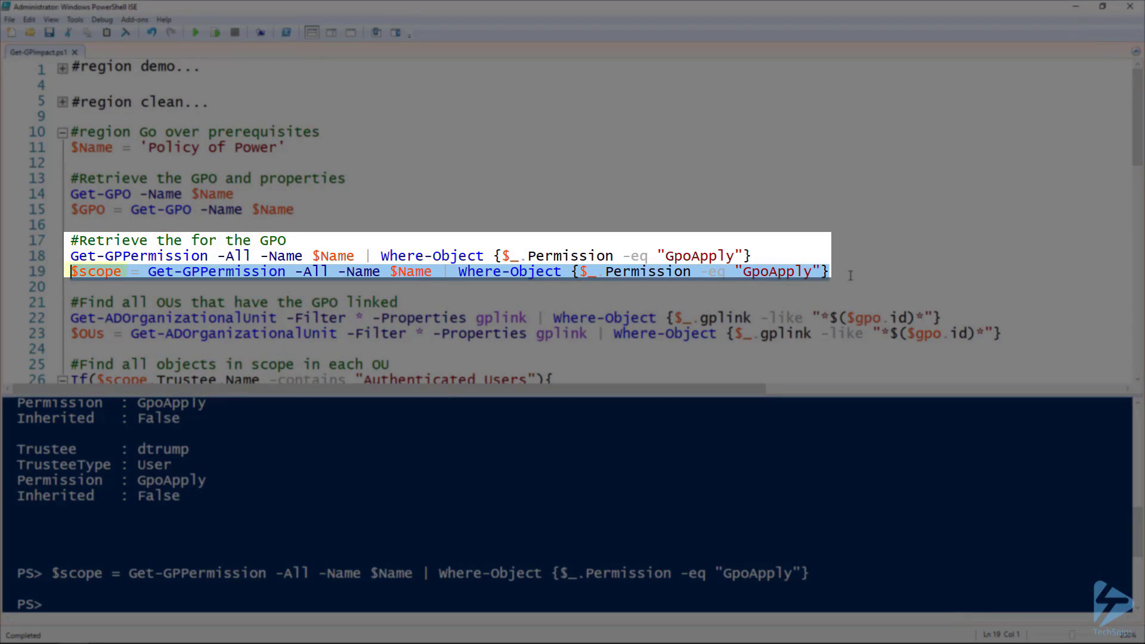
{"action": "left_click", "coordinate": [967, 317]}
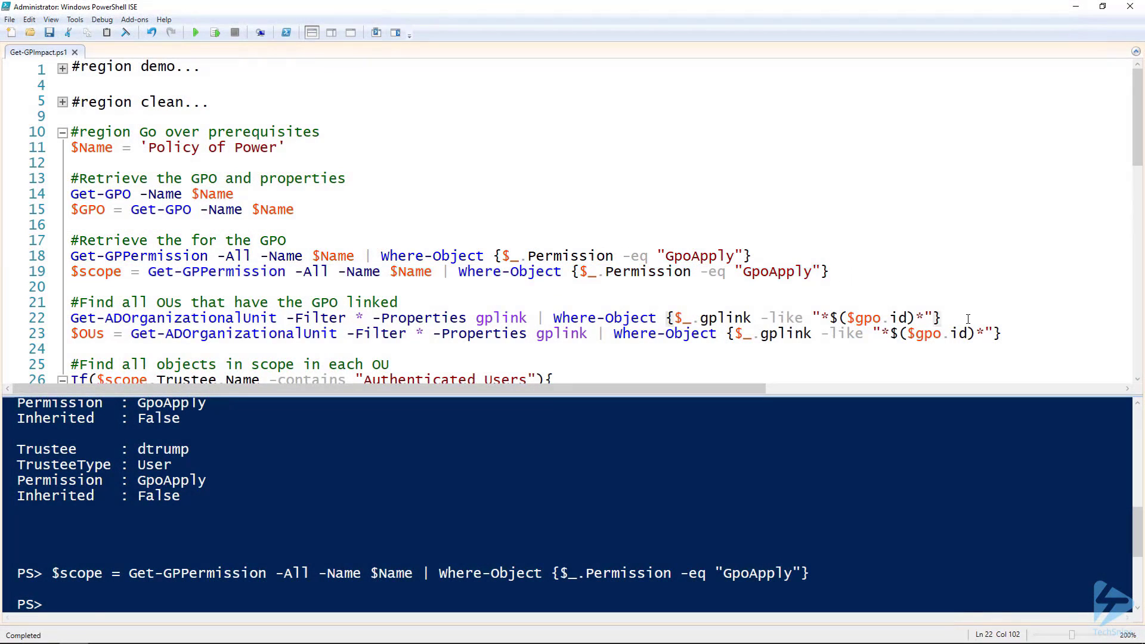
{"action": "left_click_drag", "start_coordinate": [70, 302], "coordinate": [1000, 333]}
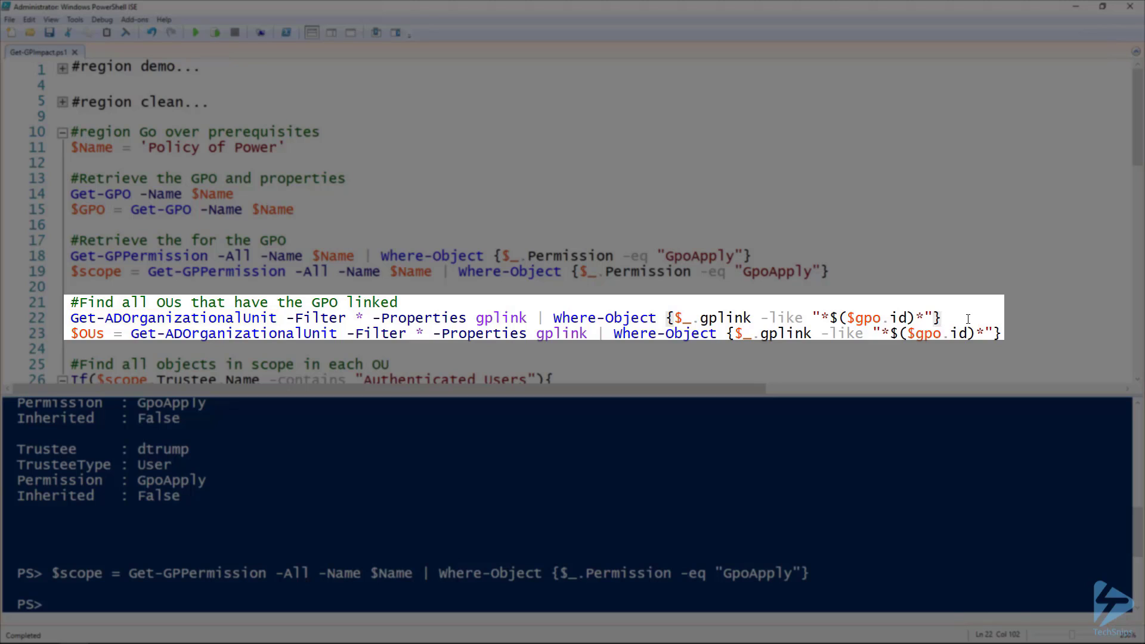
Run lines 22–23 to find GPO-linked OUs (PowerLab Users) and store them in $OUs.
{"action": "left_click_drag", "start_coordinate": [376, 316], "coordinate": [533, 317]}
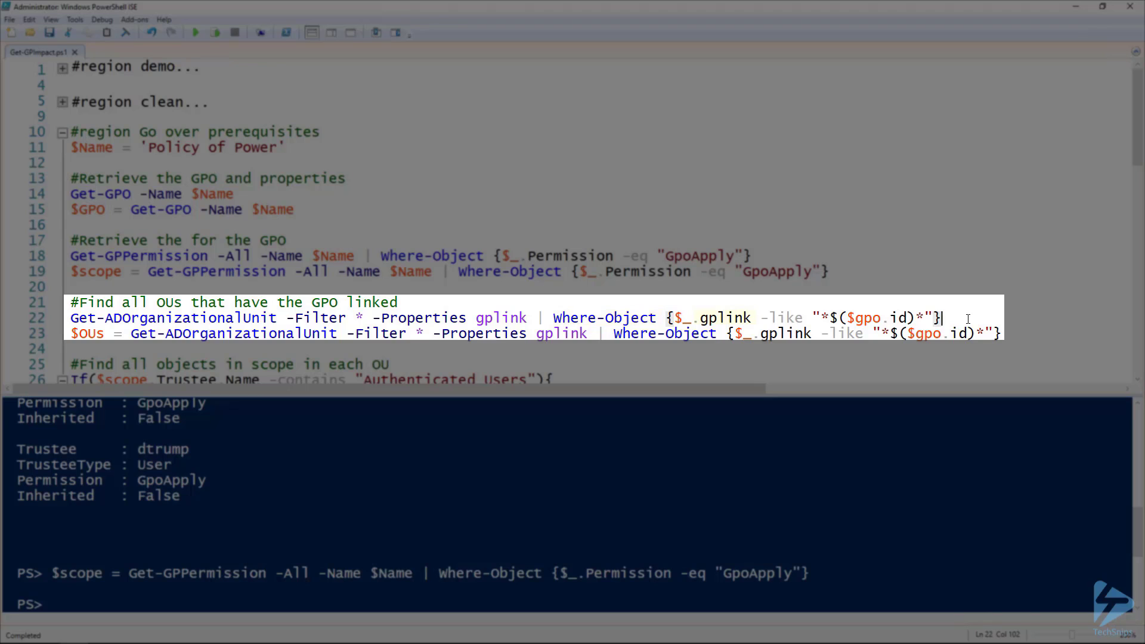
{"action": "double_click", "coordinate": [724, 317]}
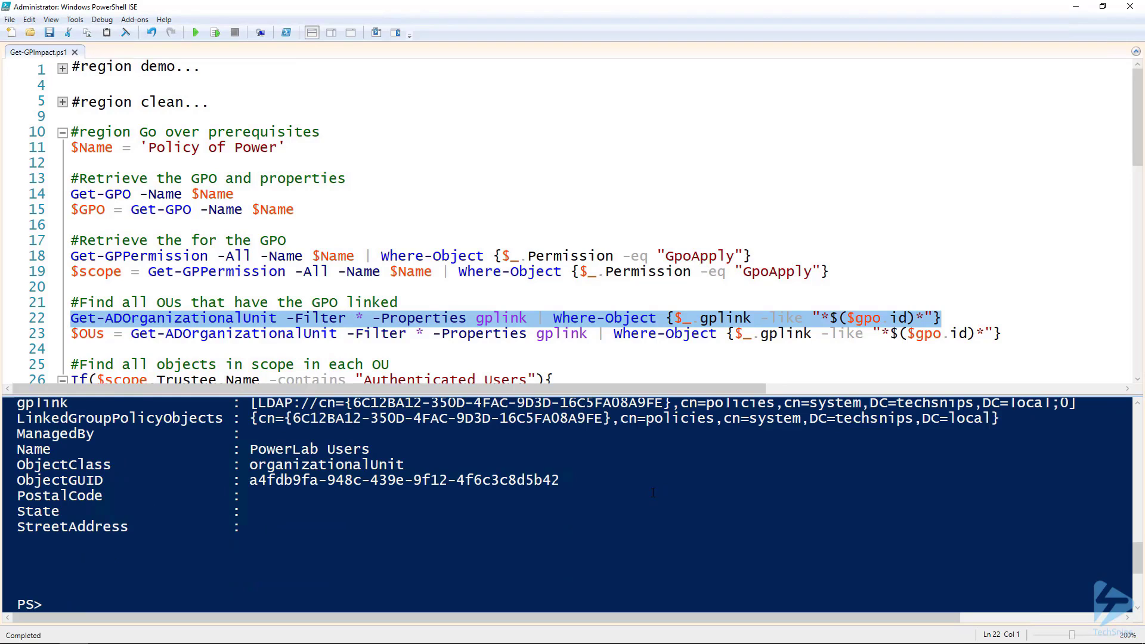
{"action": "left_click", "coordinate": [1010, 334]}
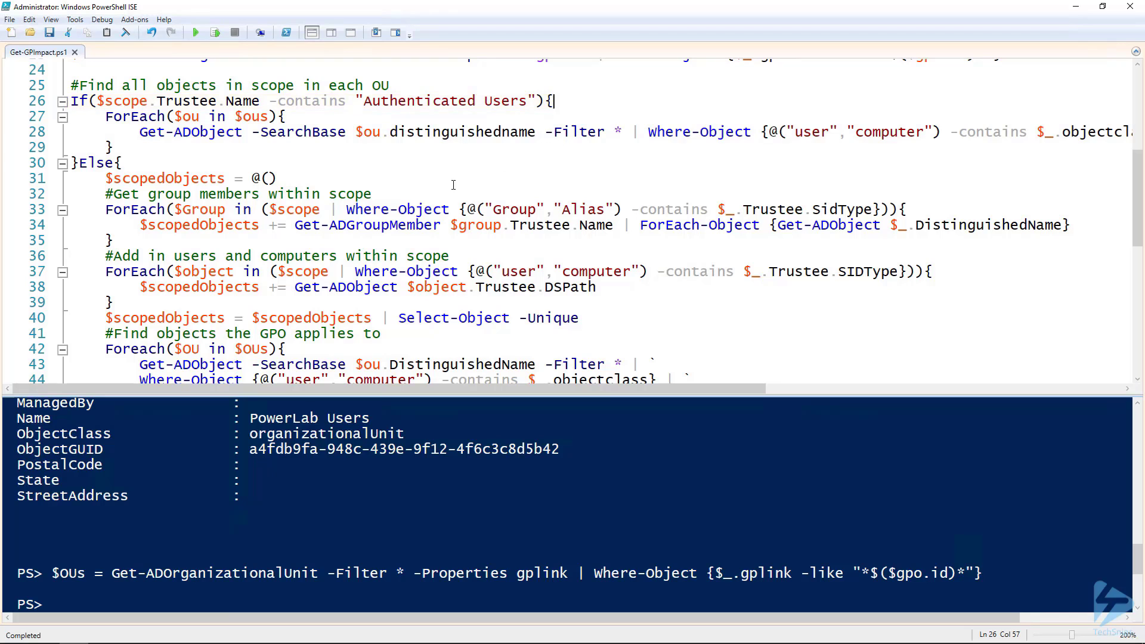
Build $scopedObjects from group members, then check it and Accounting's members with ft.
{"action": "left_click", "coordinate": [276, 178]}
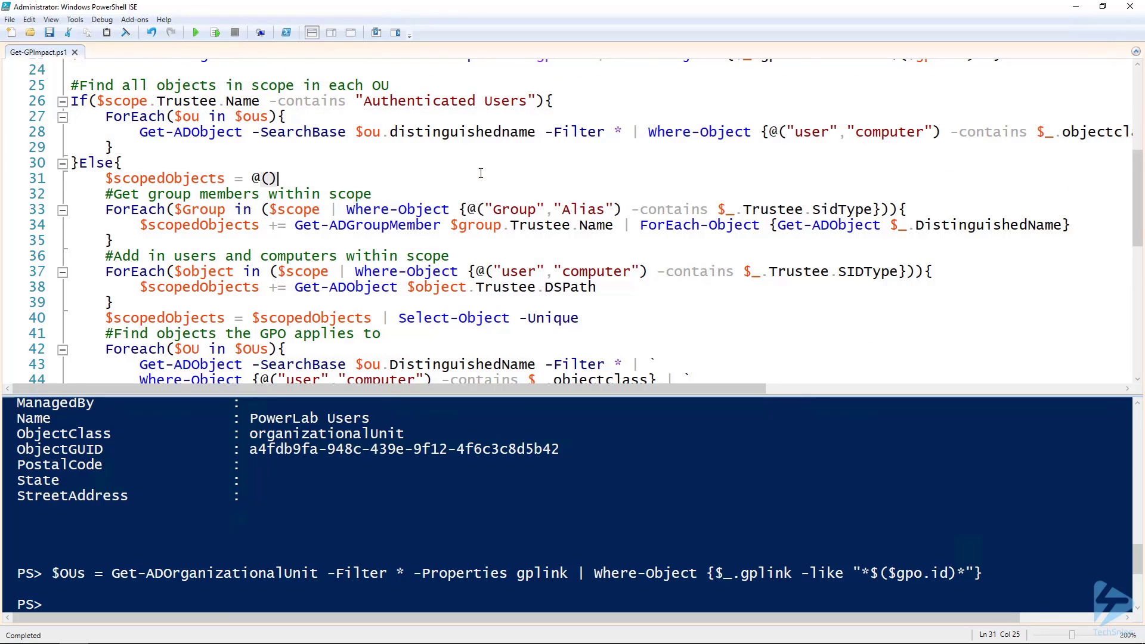
{"action": "scroll", "scroll_direction": "down", "scroll_amount": 3}
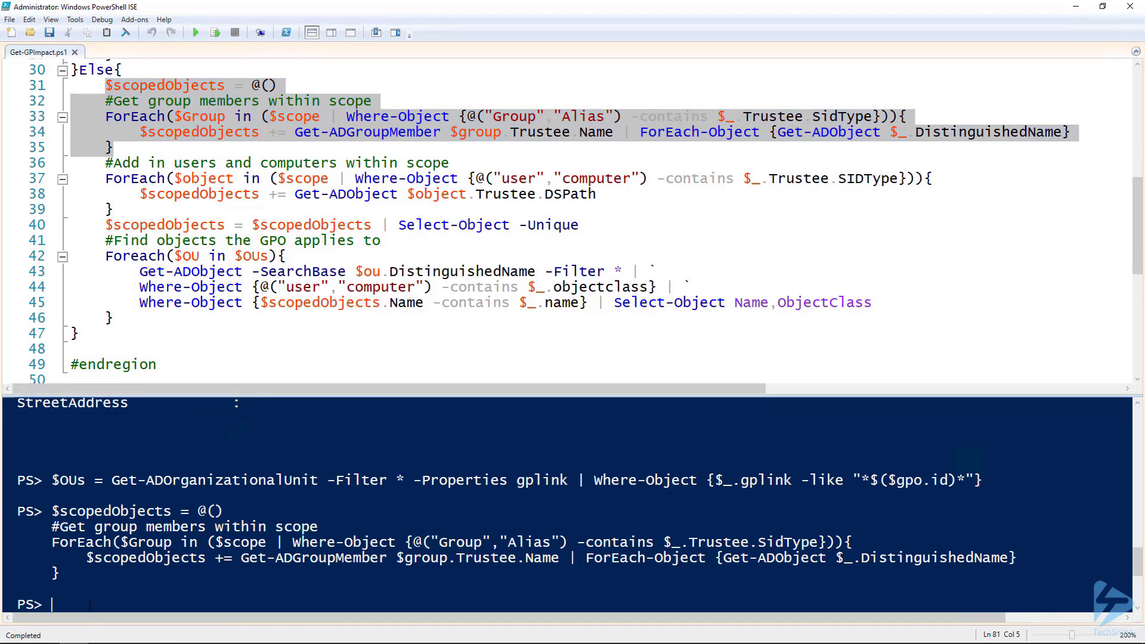
{"action": "type", "text": "$scopedObjects | ft"}
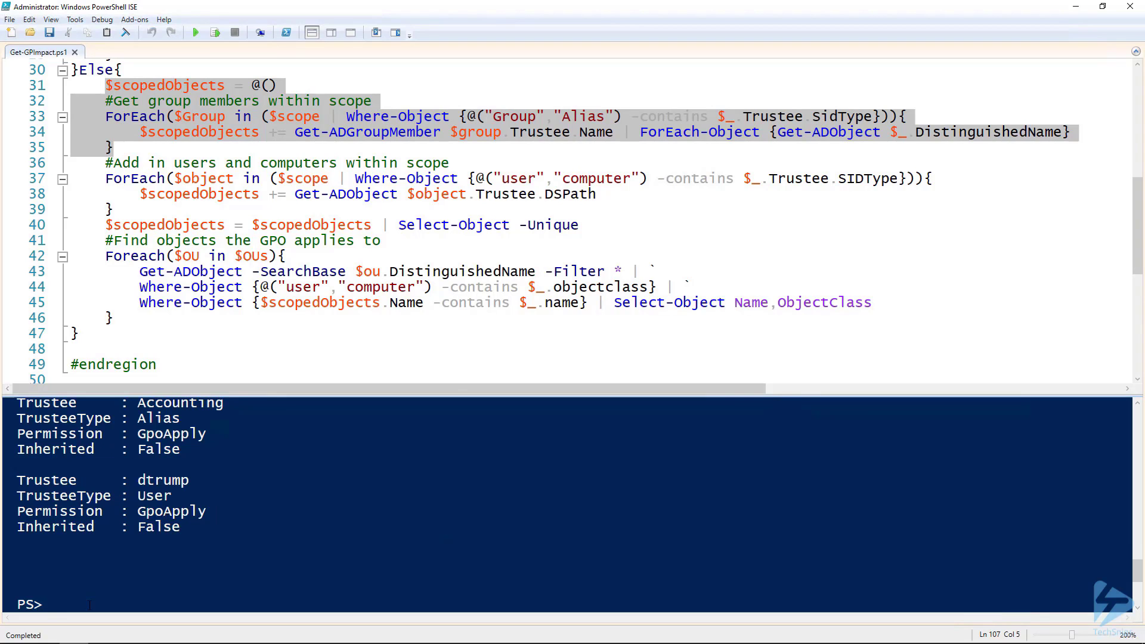
{"action": "type", "text": "Get-ADGroupMember 'Accounting' | ft name"}
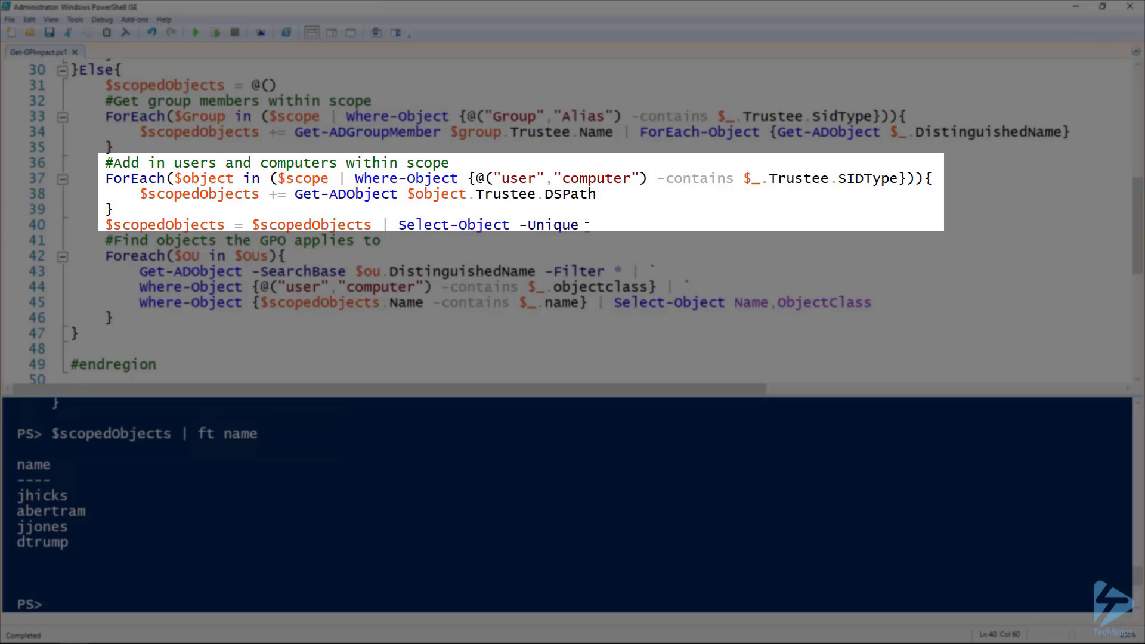
Run the user/computer loop and Select-Object -Unique on $scopedObjects.
{"action": "double_click", "coordinate": [551, 224]}
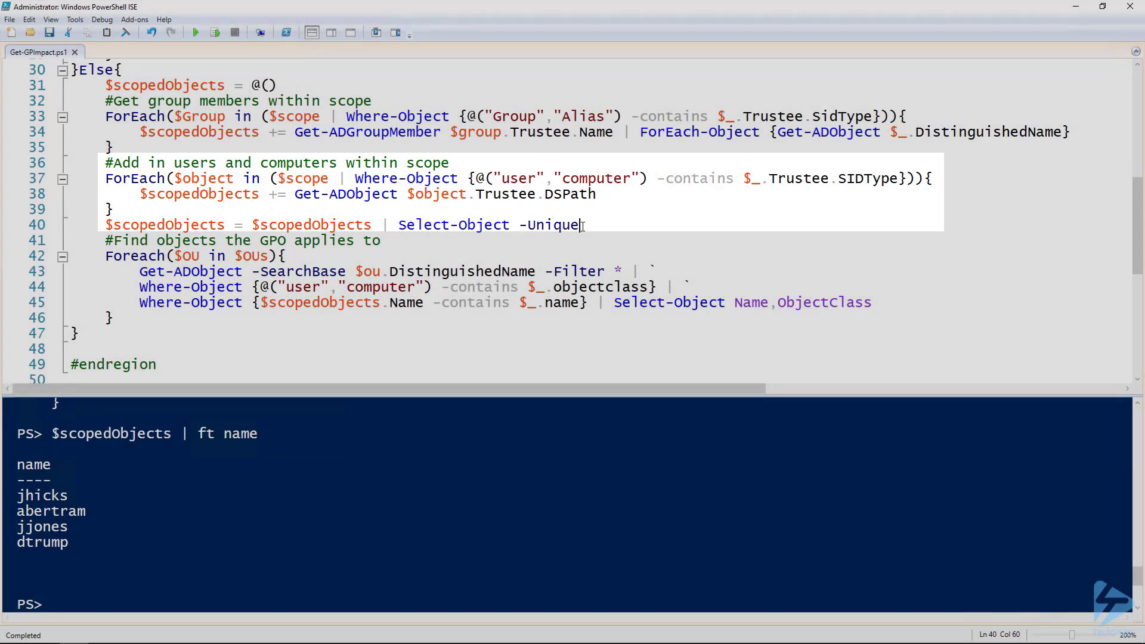
{"action": "left_click", "coordinate": [307, 255]}
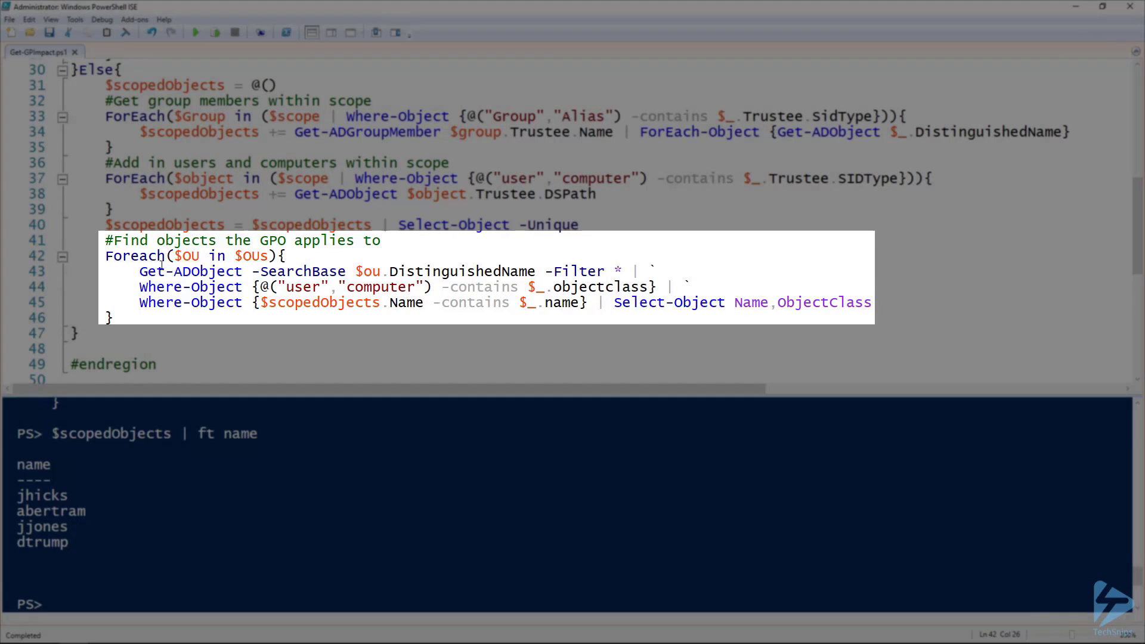
Run lines 31–46 to list jjones, abertram, jhicks and dtrump as affected users.
{"action": "left_click_drag", "start_coordinate": [106, 162], "coordinate": [106, 318]}
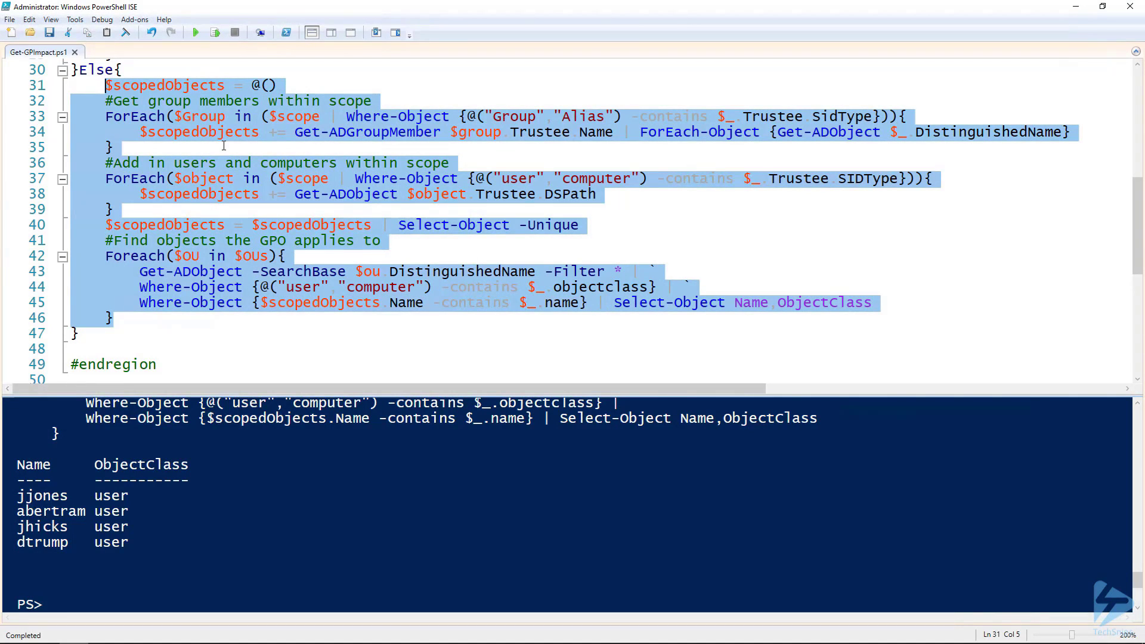
{"action": "scroll", "scroll_direction": "down", "scroll_amount": 3}
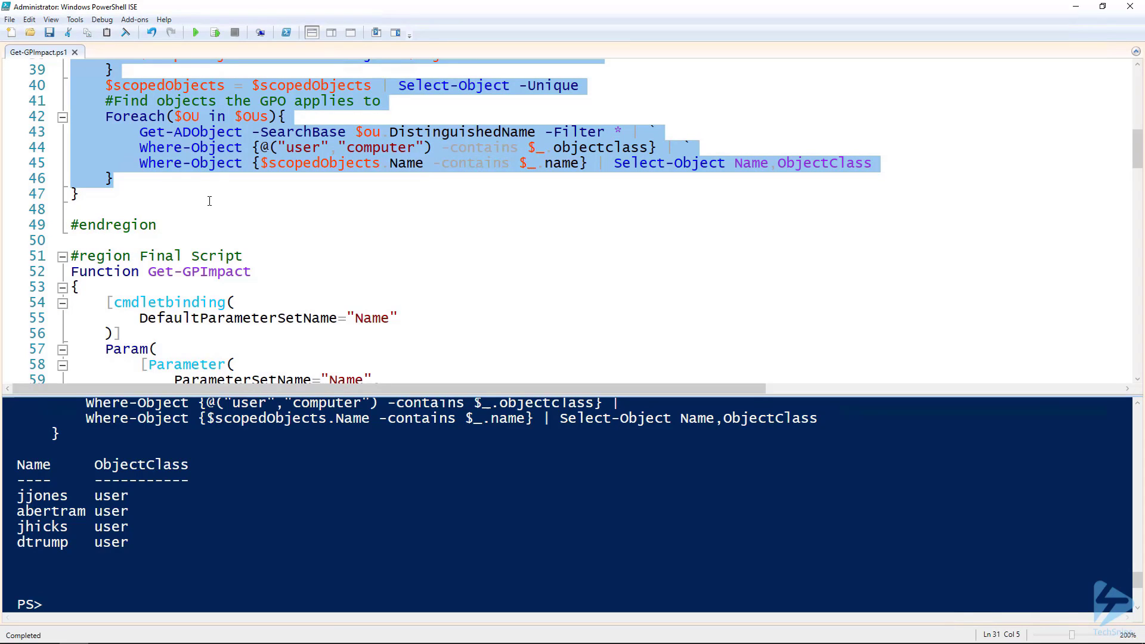
Select and run the Get-GPImpact function from the Final Script region.
{"action": "scroll", "scroll_direction": "down", "scroll_amount": 3}
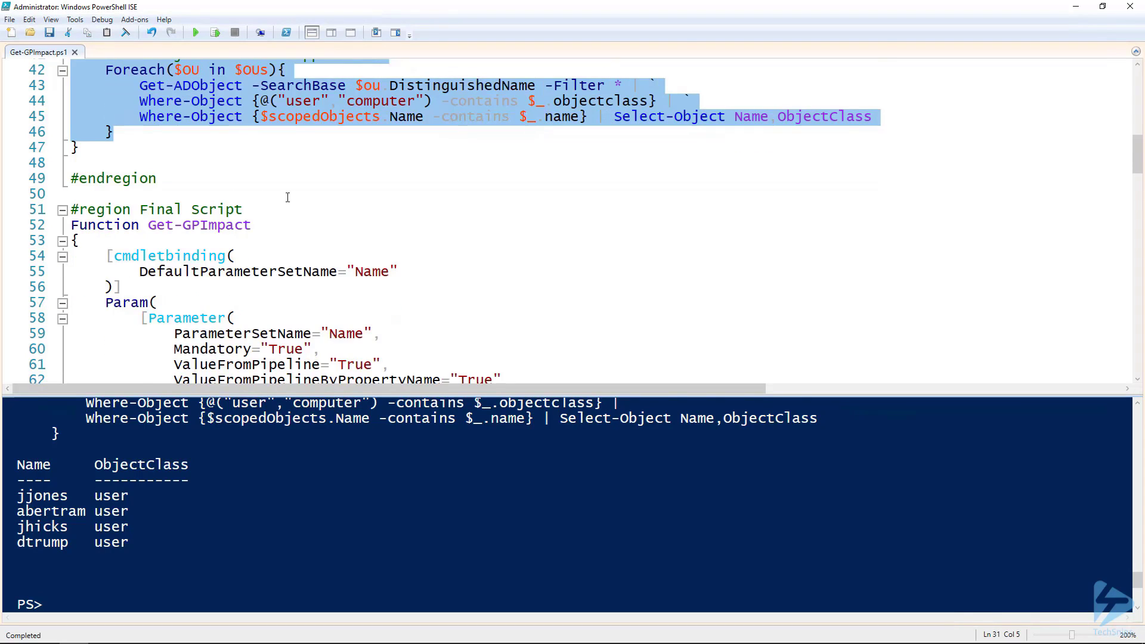
{"action": "scroll", "scroll_direction": "down", "scroll_amount": 3}
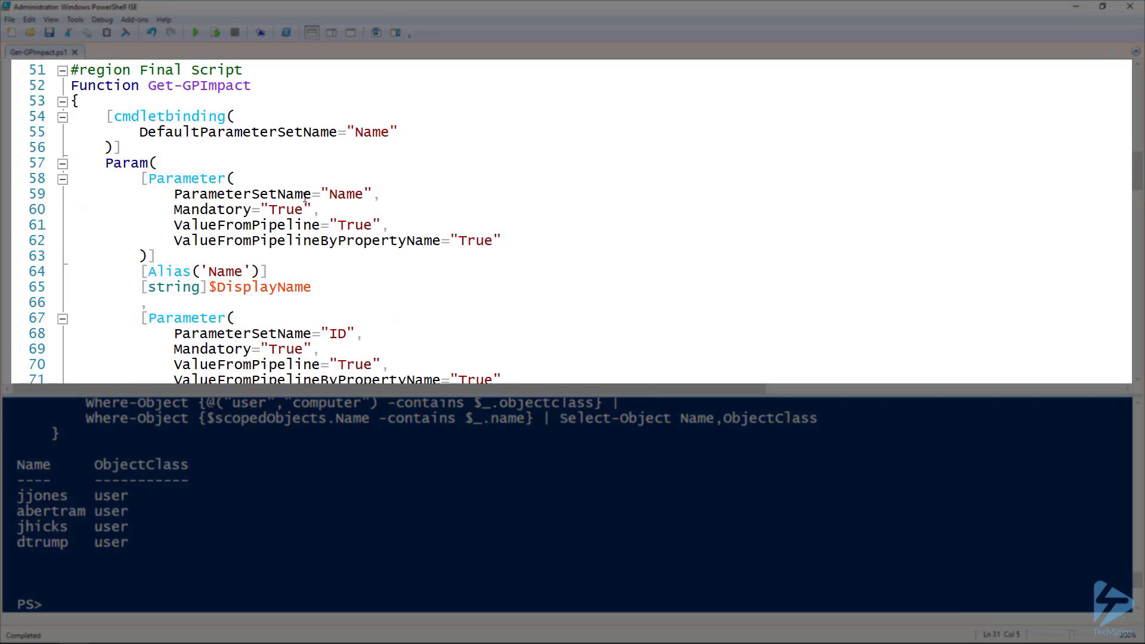
{"action": "scroll", "scroll_direction": "down", "scroll_amount": 3}
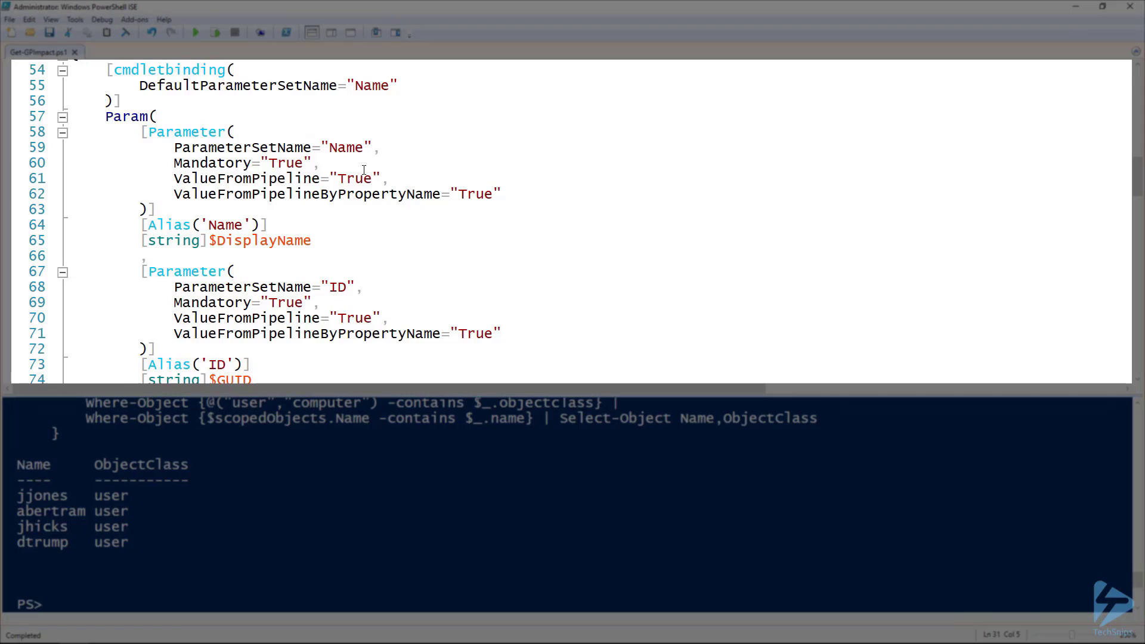
{"action": "scroll", "scroll_direction": "down", "scroll_amount": 3}
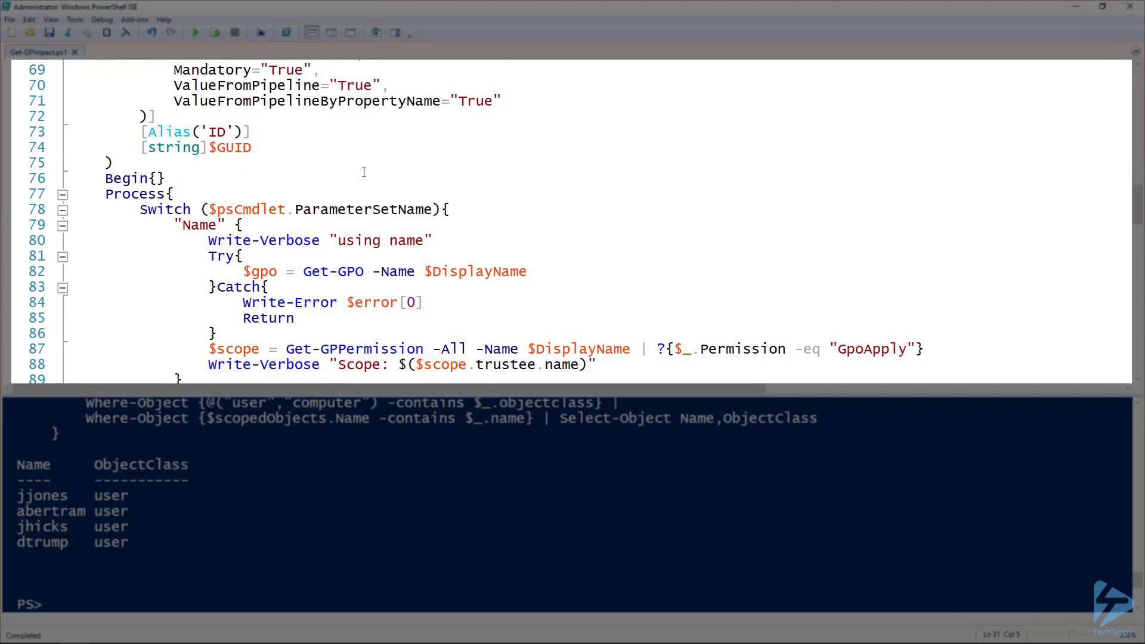
{"action": "scroll", "scroll_direction": "down", "scroll_amount": 3}
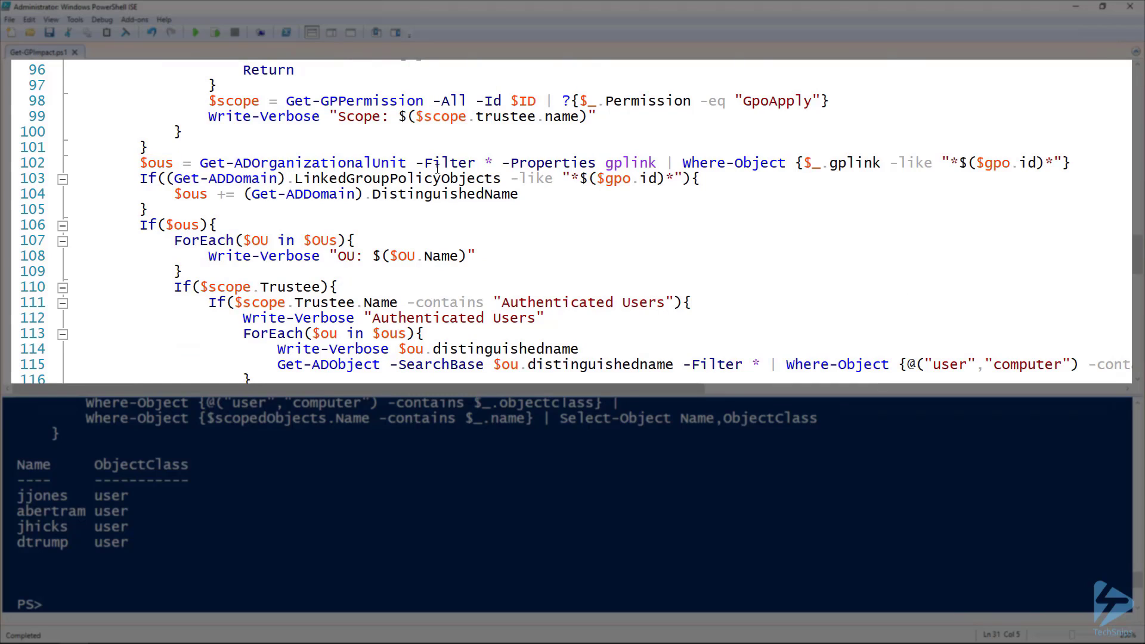
{"action": "left_click_drag", "start_coordinate": [140, 178], "coordinate": [518, 193]}
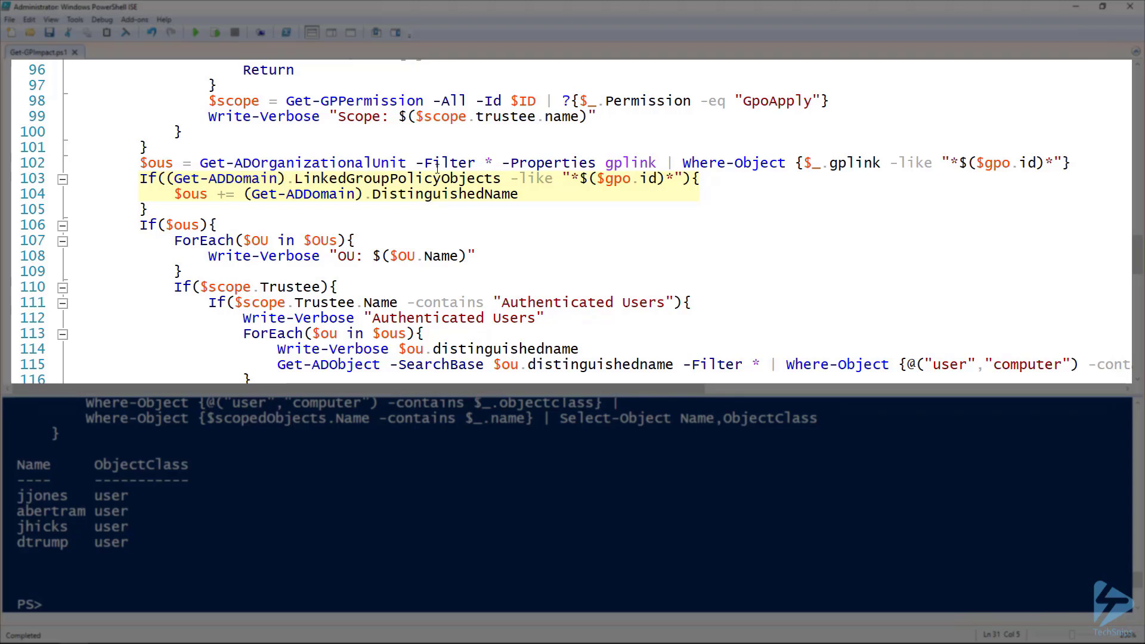
{"action": "scroll", "scroll_direction": "down", "scroll_amount": 3}
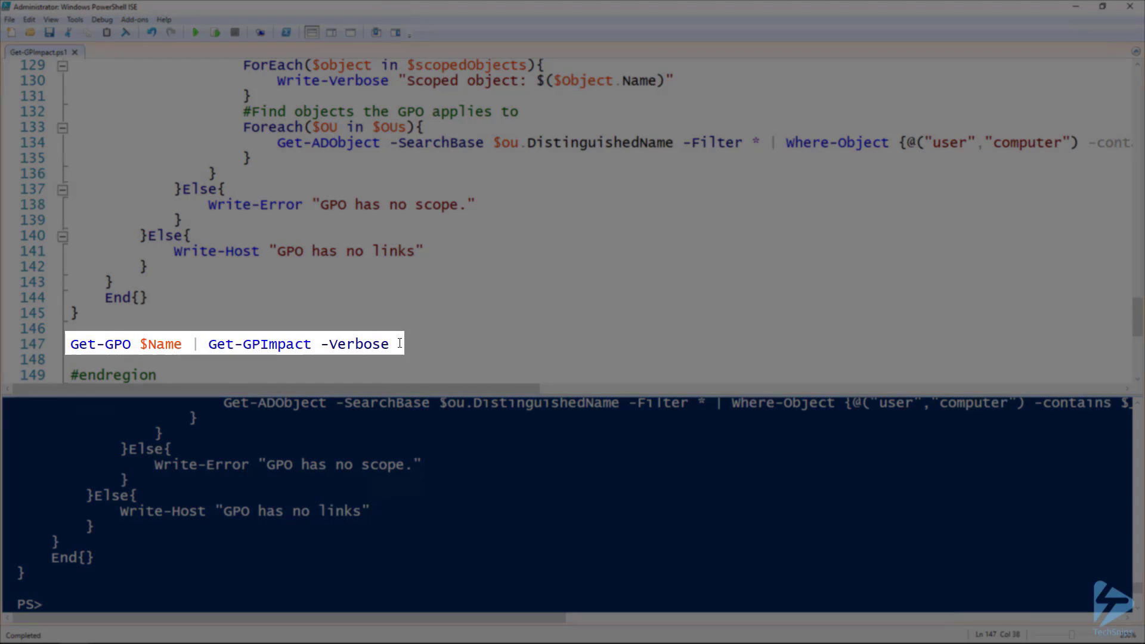
{"action": "double_click", "coordinate": [161, 344]}
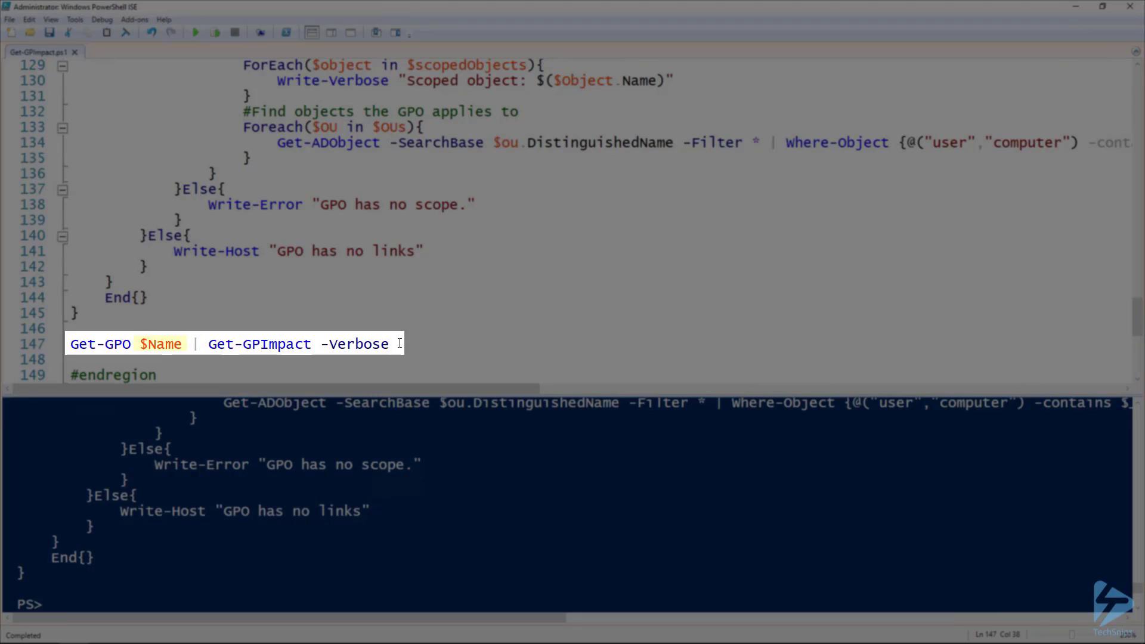